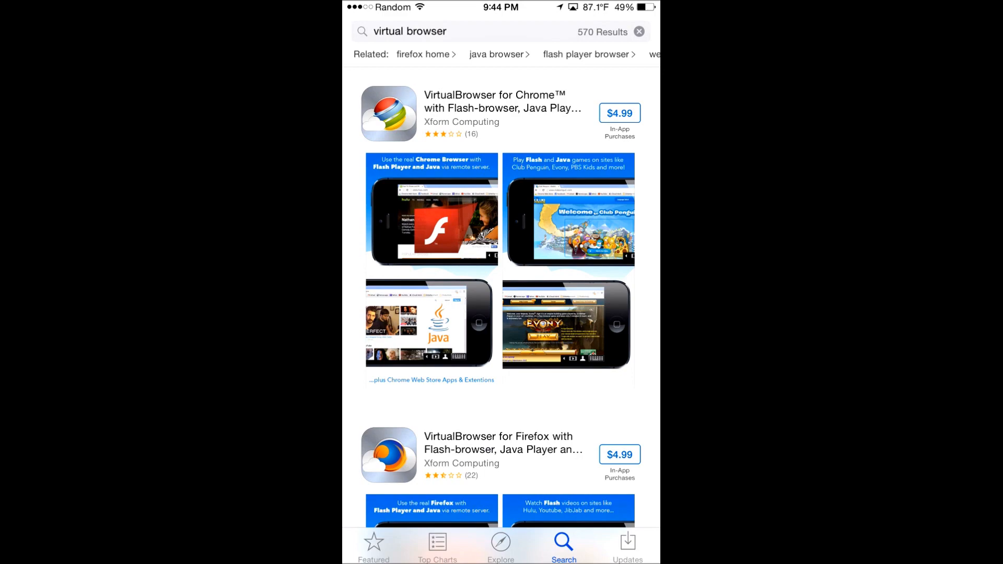
Scroll the App Store results back up to reach the search field.
{"action": "scroll", "scroll_direction": "up", "scroll_amount": 3}
{"action": "type", "text": "t"}
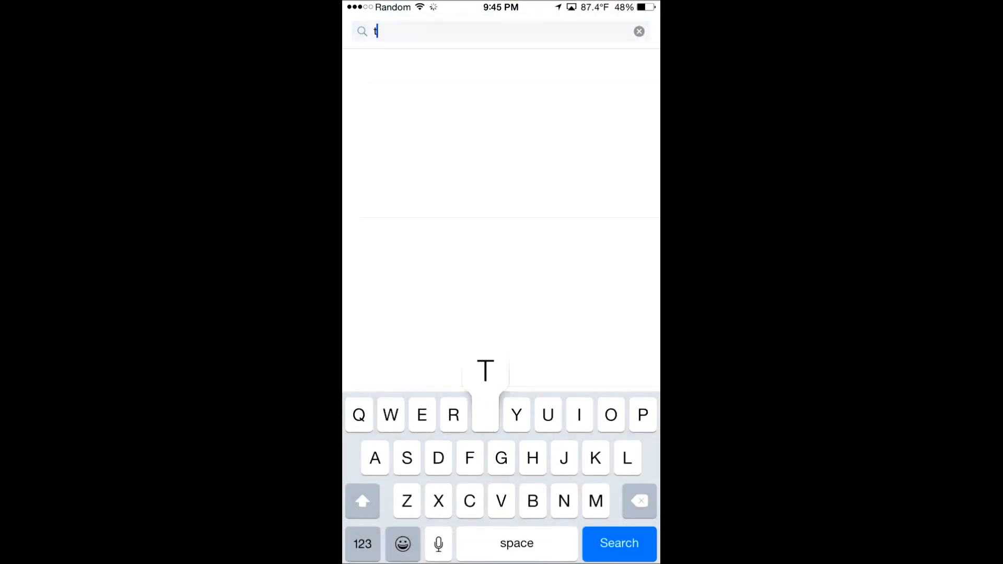
Search the App Store for 'teamveiwer' so TeamViewer: Remote Control tops the results.
{"action": "type", "text": "eamveiw"}
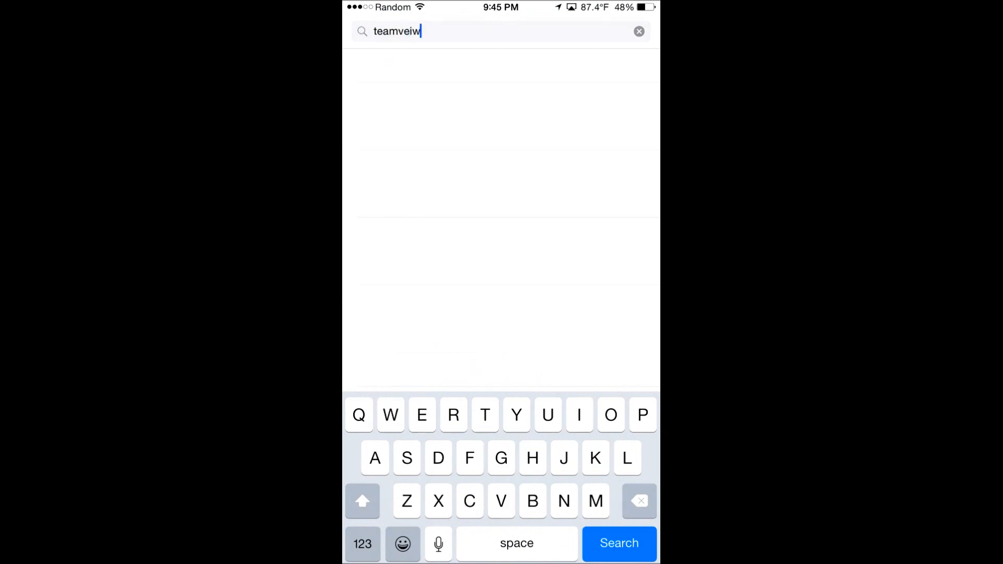
{"action": "left_click", "coordinate": [618, 543]}
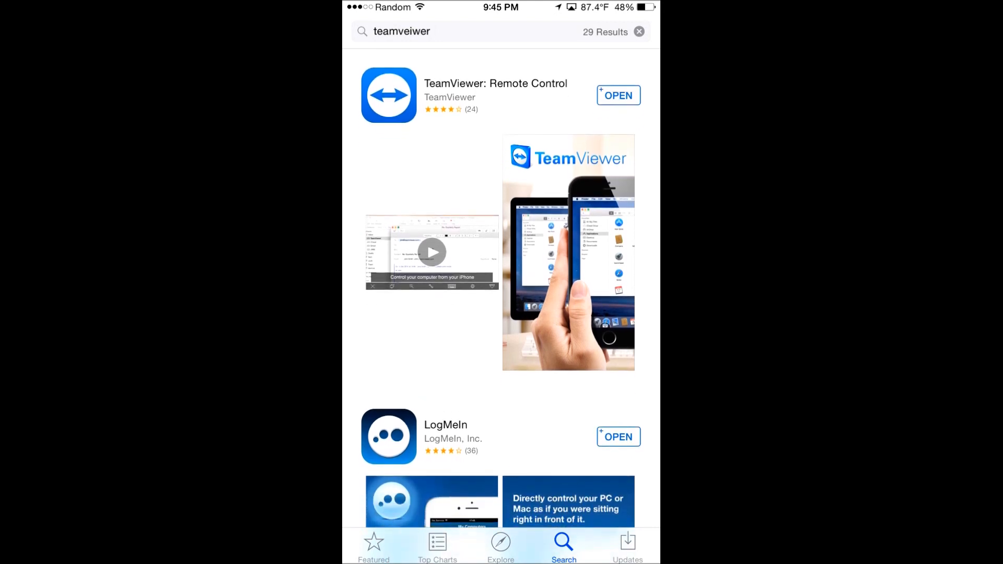
Launch TeamViewer: Remote Control from its OPEN button in the results.
{"action": "left_click", "coordinate": [616, 95]}
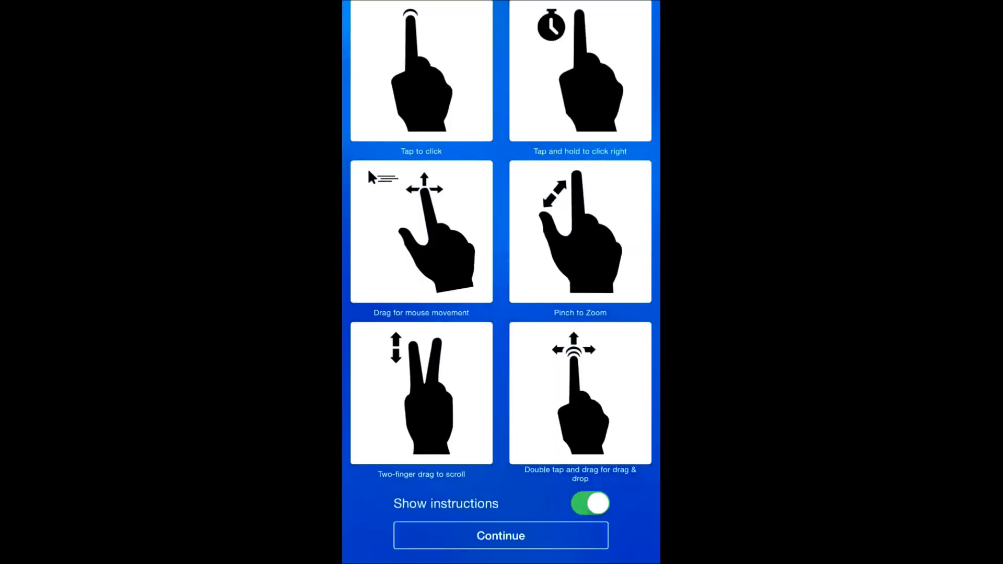
Continue past the gesture instructions to the remote Windows desktop running RuneScape.
{"action": "left_click", "coordinate": [501, 535]}
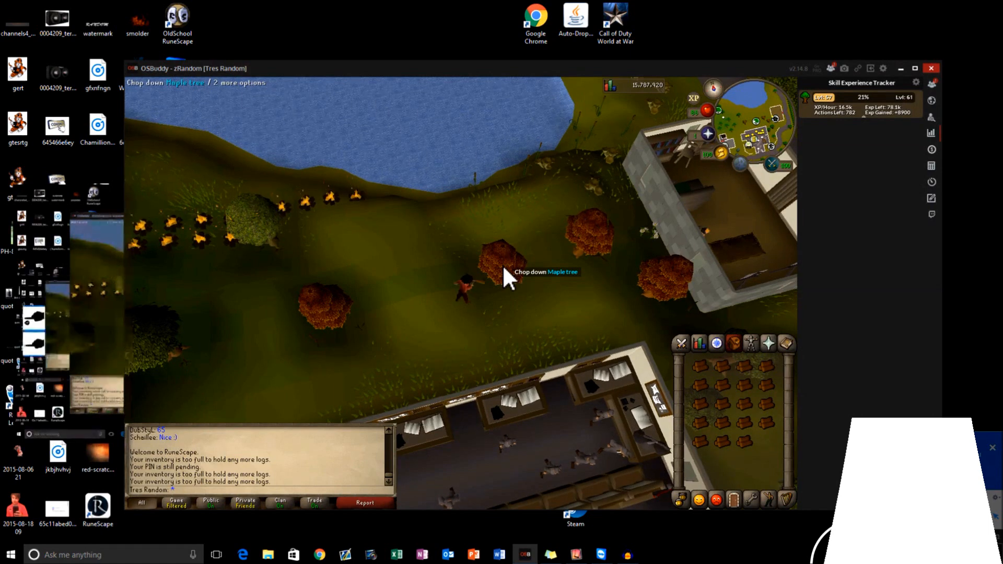
Walk the character across the map and send it to the bank booth.
{"action": "left_click", "coordinate": [457, 94]}
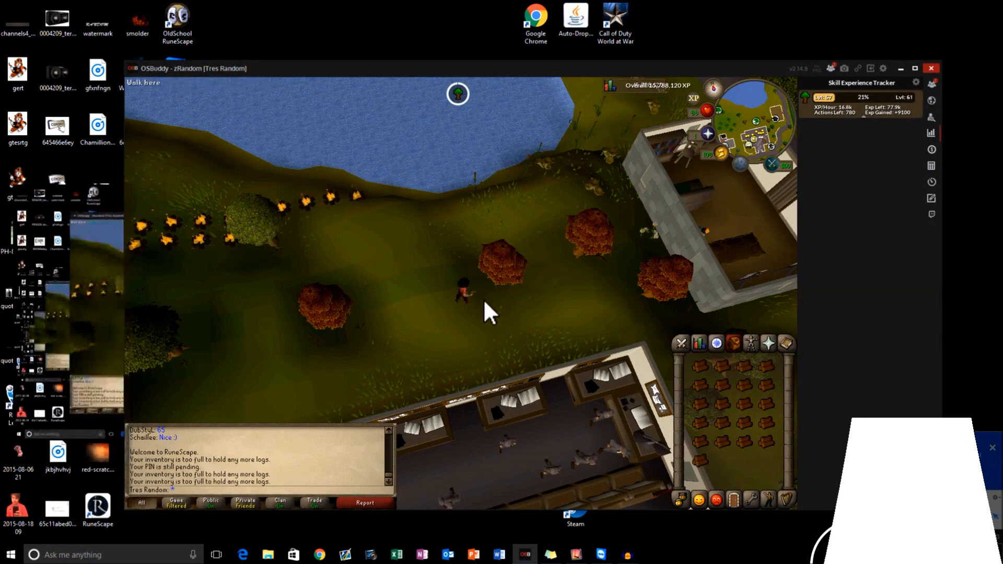
{"action": "mouse_move", "coordinate": [534, 304]}
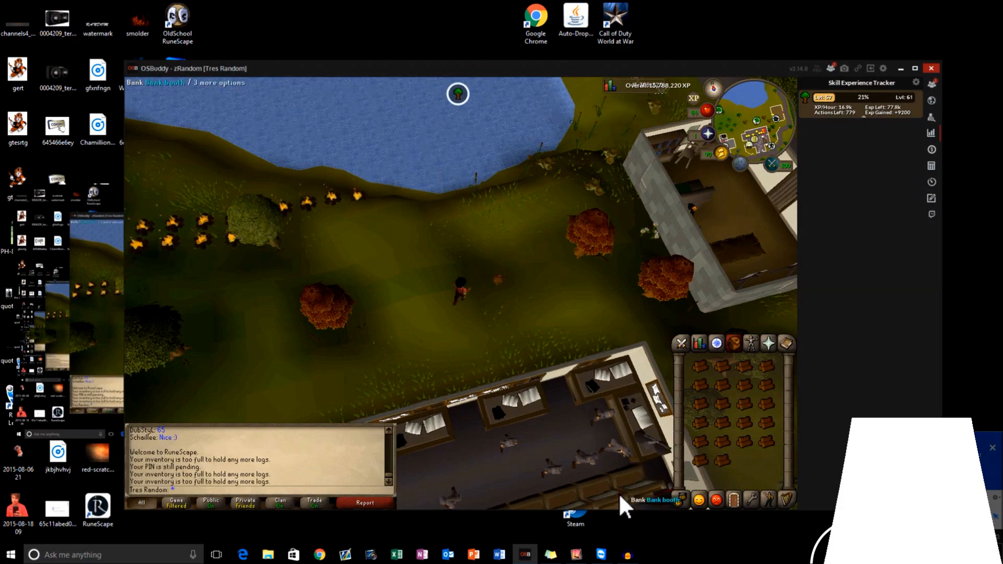
{"action": "left_click", "coordinate": [457, 288]}
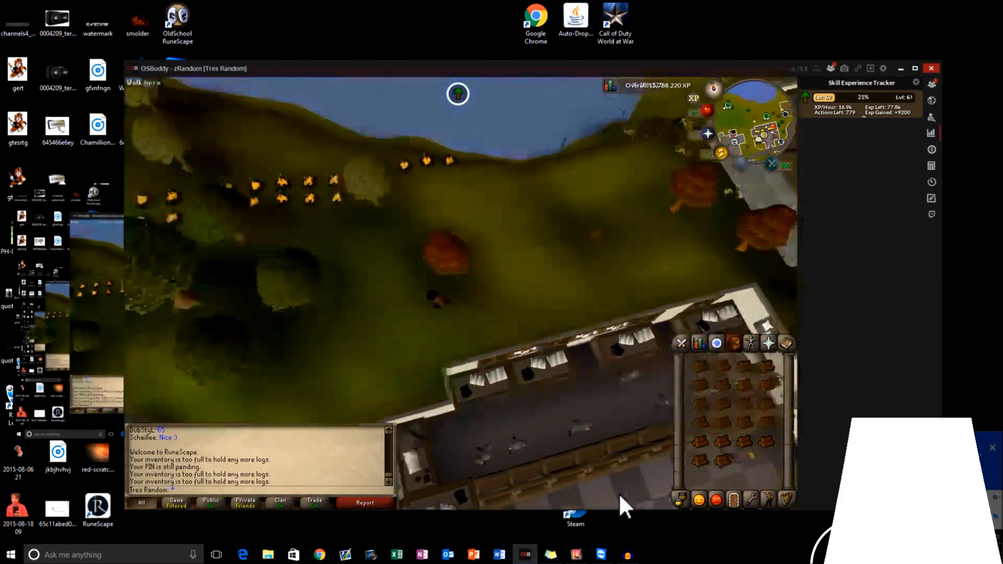